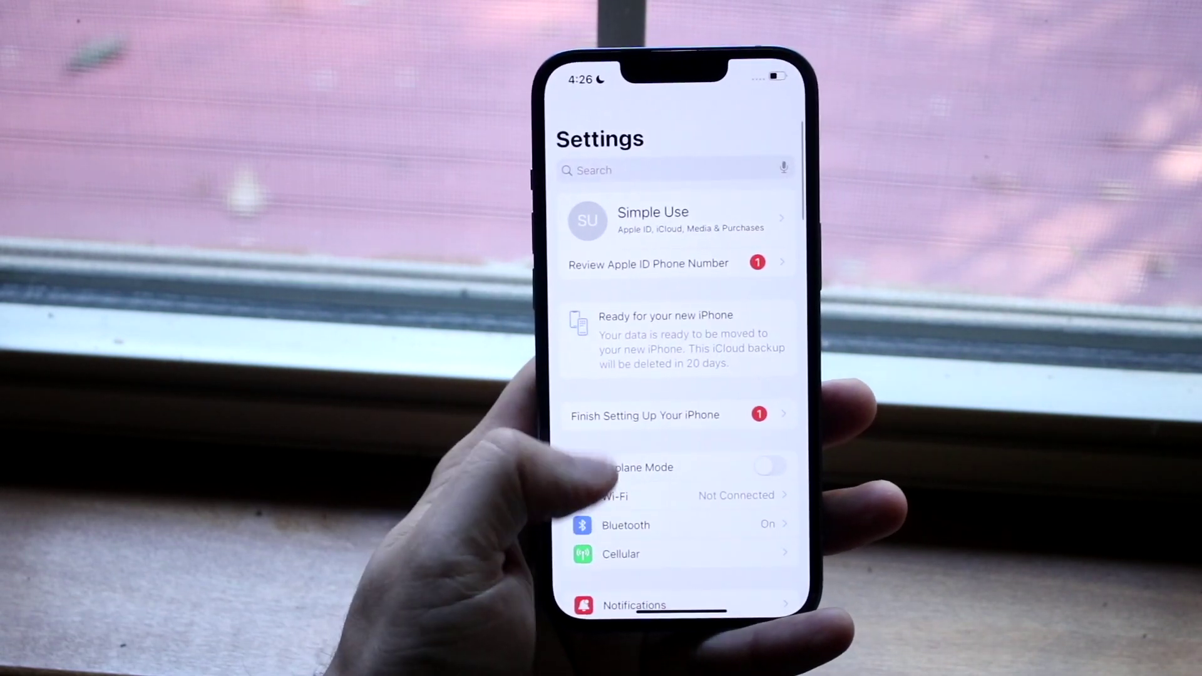
- Scroll down Display & Text Size and switch the Auto-Brightness toggle off
scroll(down, 3)
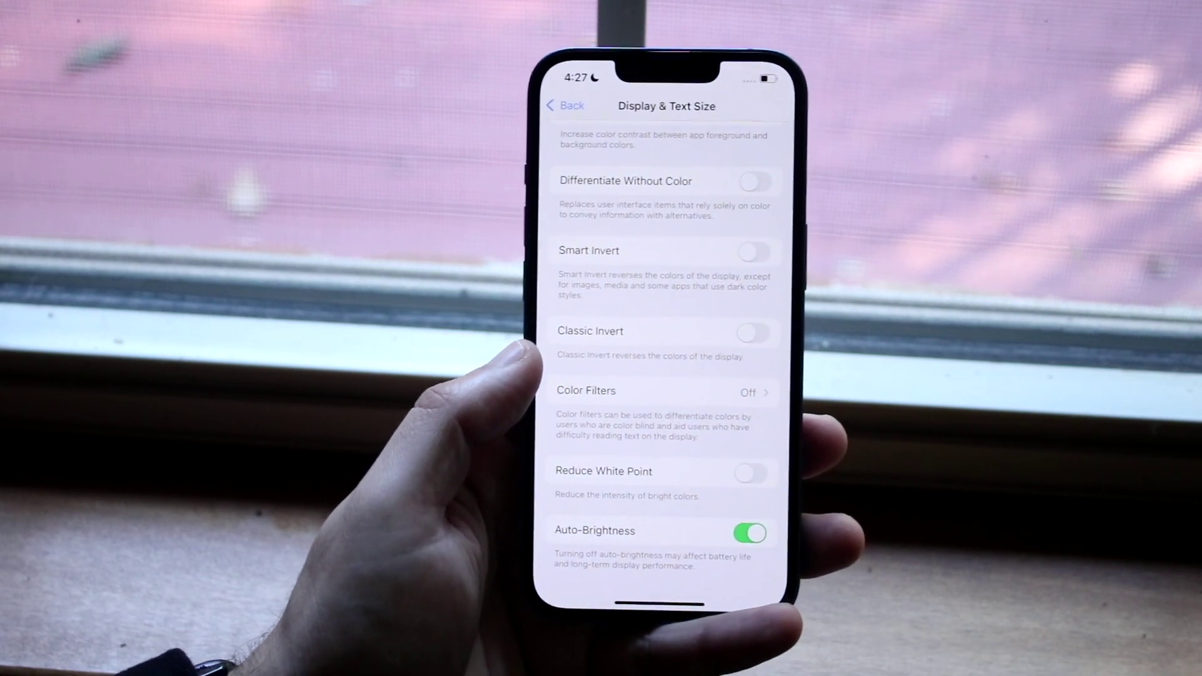
click(753, 531)
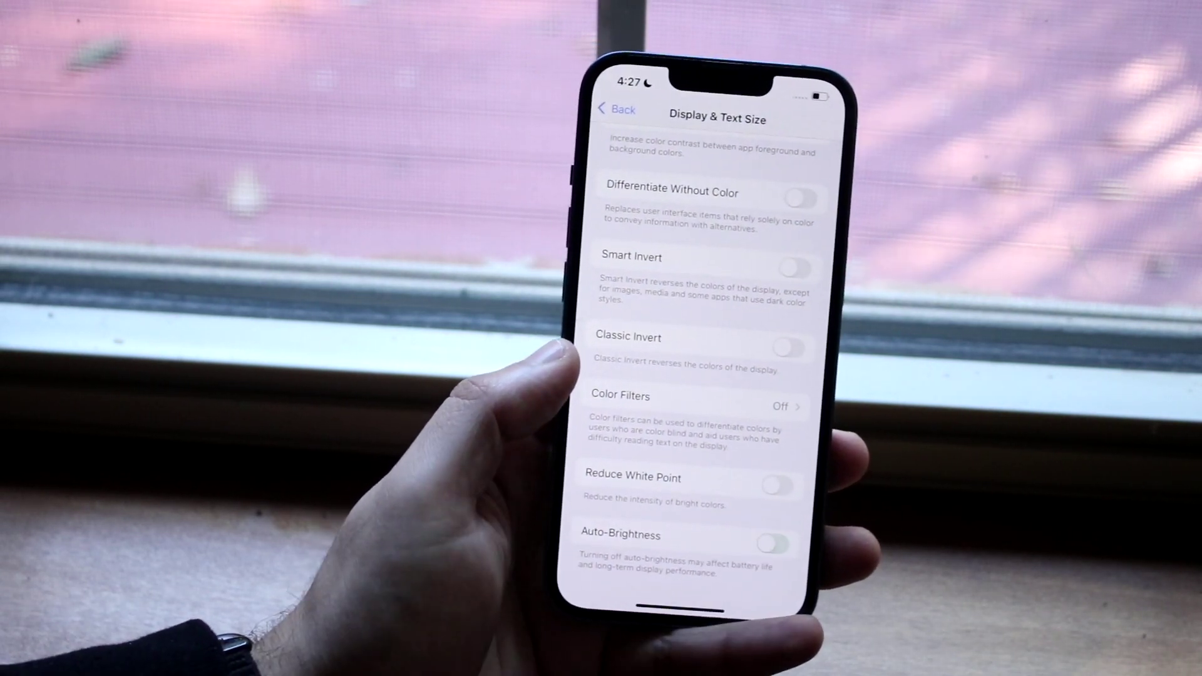